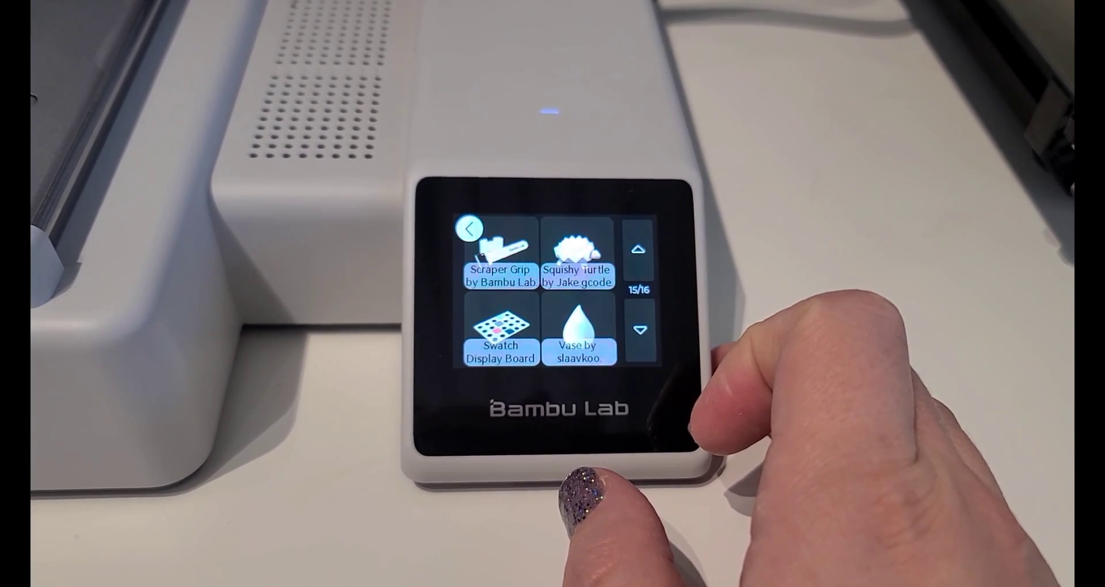
- Page to the last preset page (16/16) and print the Whistle Flute preset
left_click(638, 329)
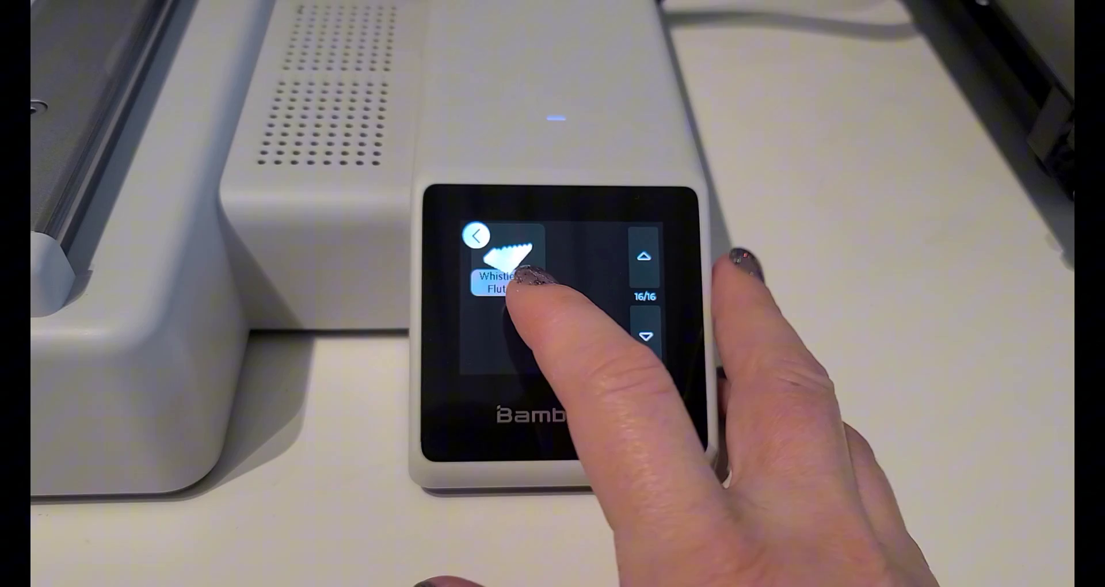
left_click(508, 289)
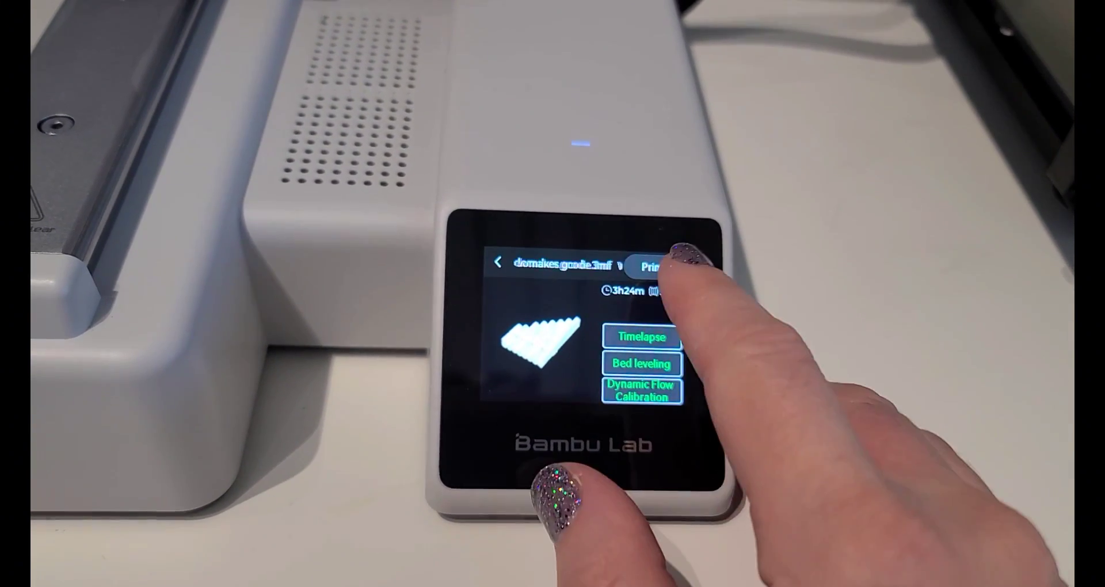
left_click(652, 267)
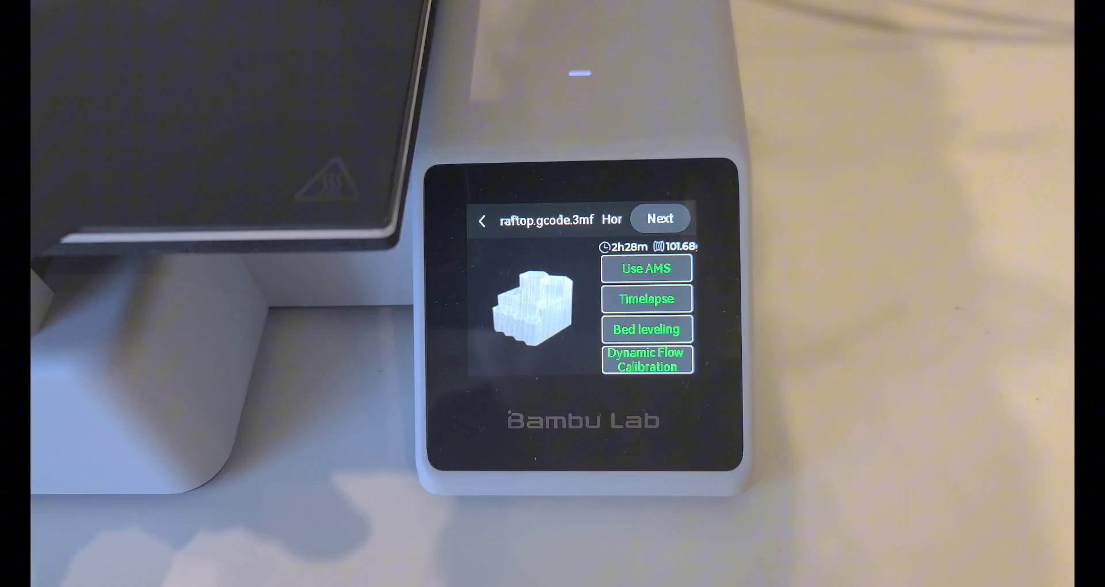
- Review the AMS filament mapping for raftop.gcode.3mf and start the print
left_click(659, 219)
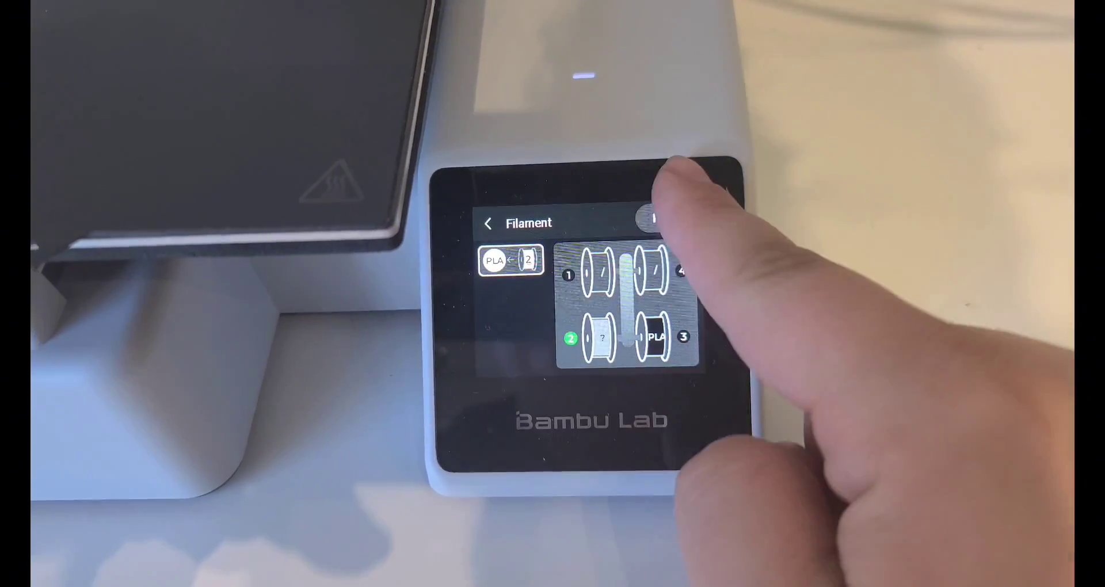
left_click(487, 224)
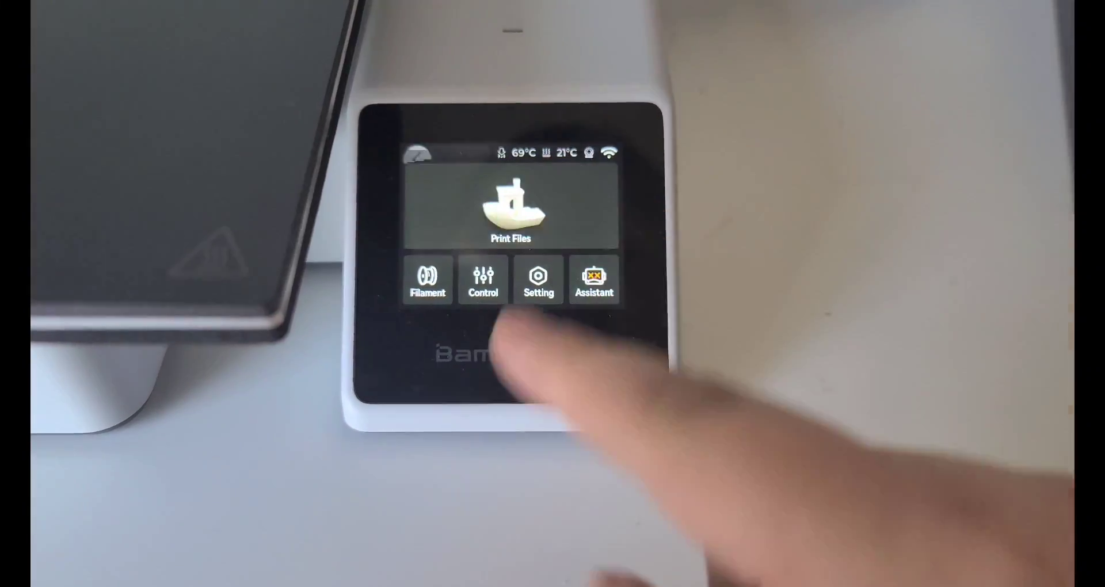
- Print the NASA Fabric Hexagons preset from Print Files, starting bed preheating
left_click(510, 208)
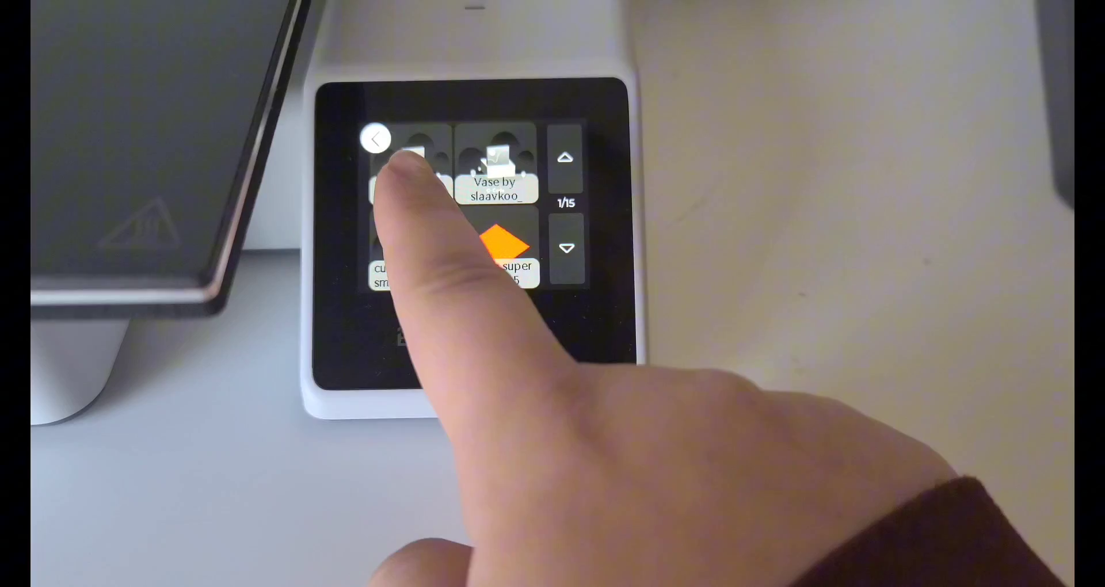
left_click(416, 176)
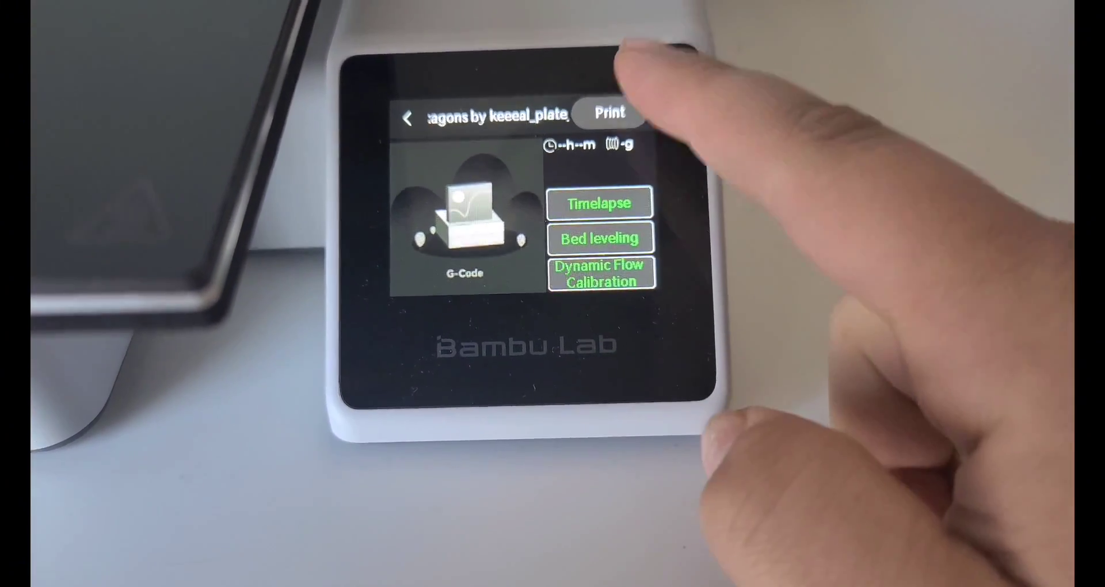
left_click(607, 114)
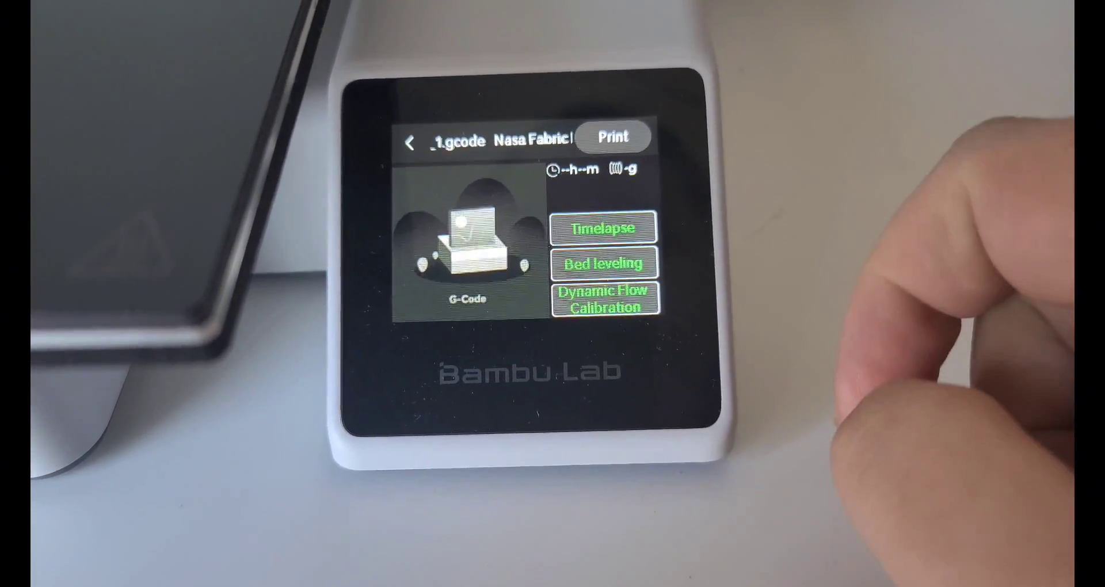
left_click(611, 135)
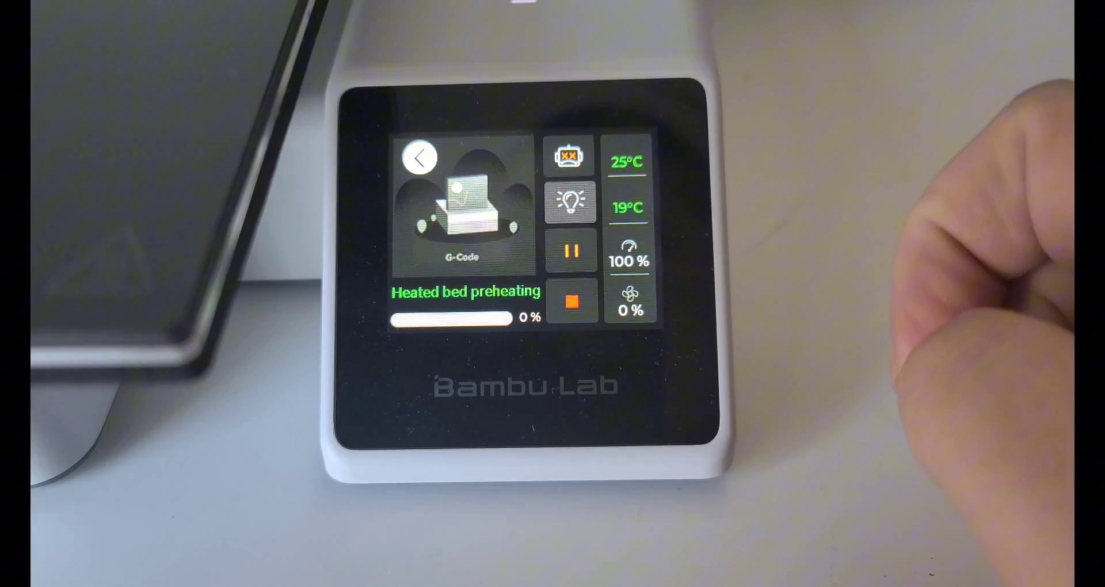